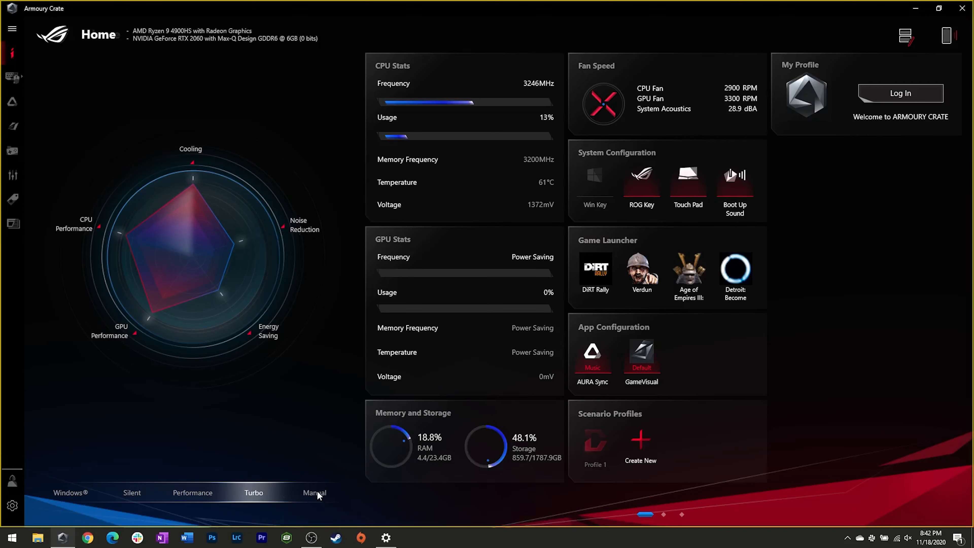
- Show the custom CPU fan curve in Manual mode, then view the Force MP510 under Device Manager's disk drives
{"action": "left_click", "coordinate": [315, 492]}
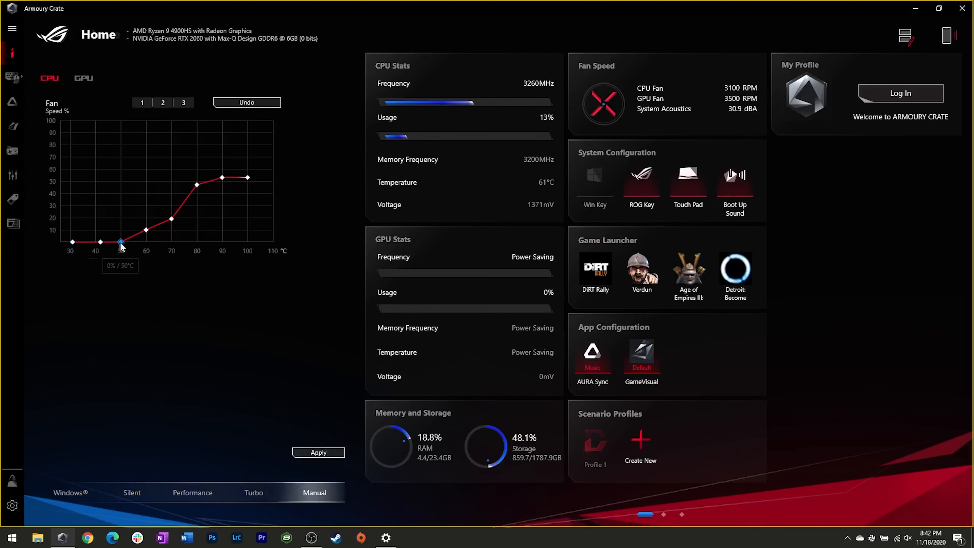
{"action": "mouse_move", "coordinate": [280, 174]}
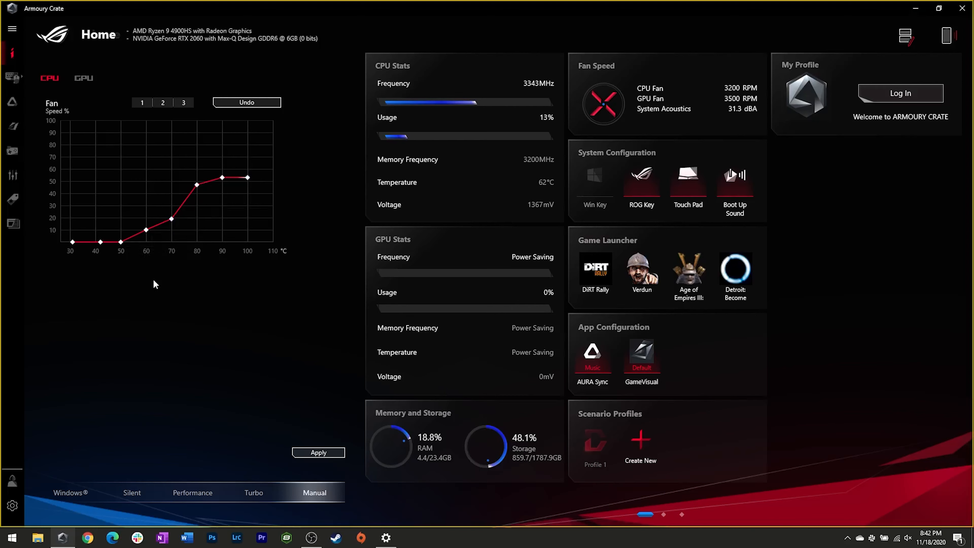
{"action": "left_click", "coordinate": [83, 77]}
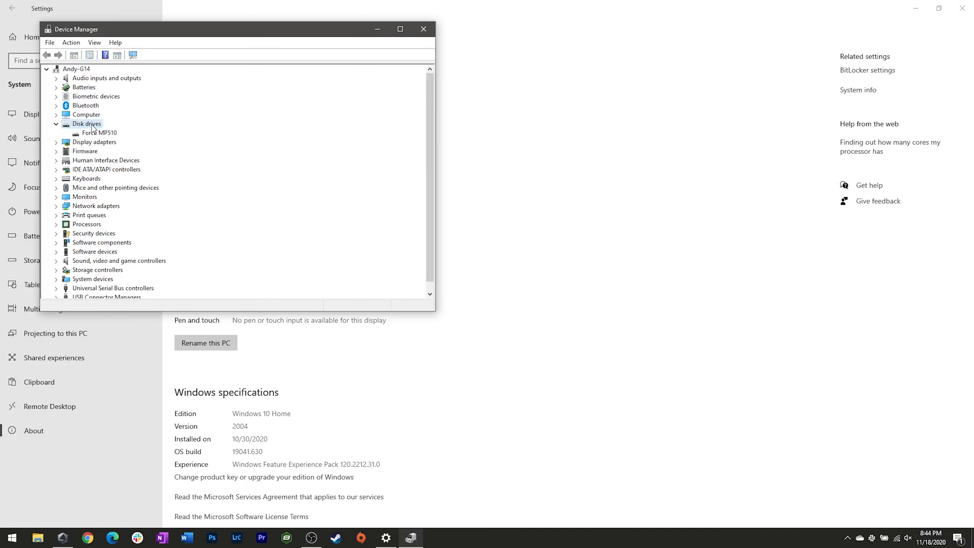
{"action": "mouse_move", "coordinate": [108, 139]}
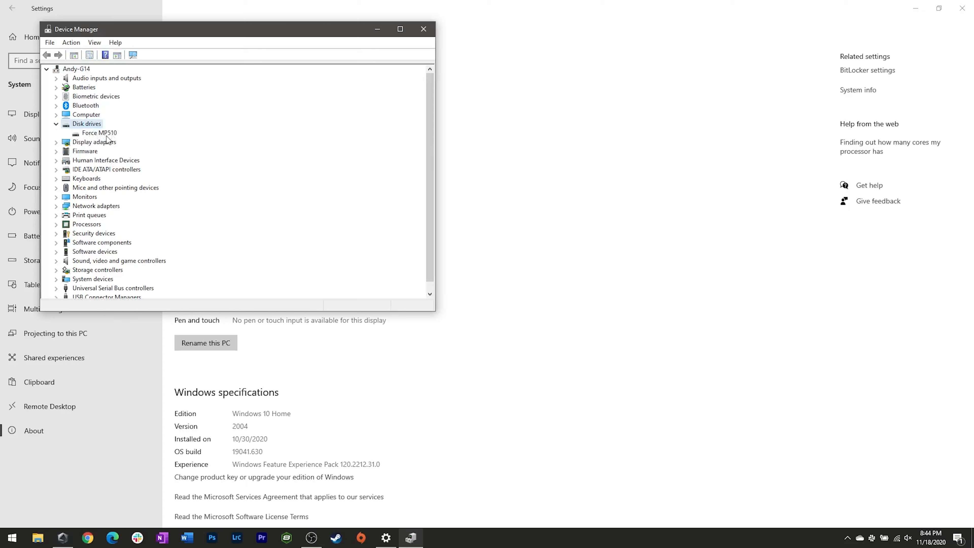